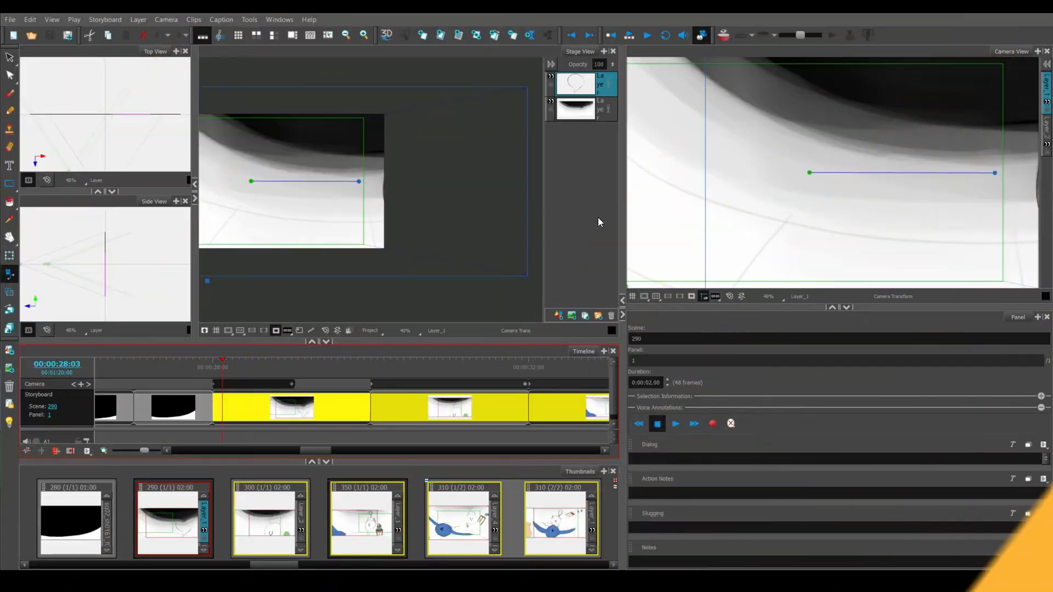
Step: Play back and scrub the camera moves in storyboard scenes 300 and 320
click(646, 35)
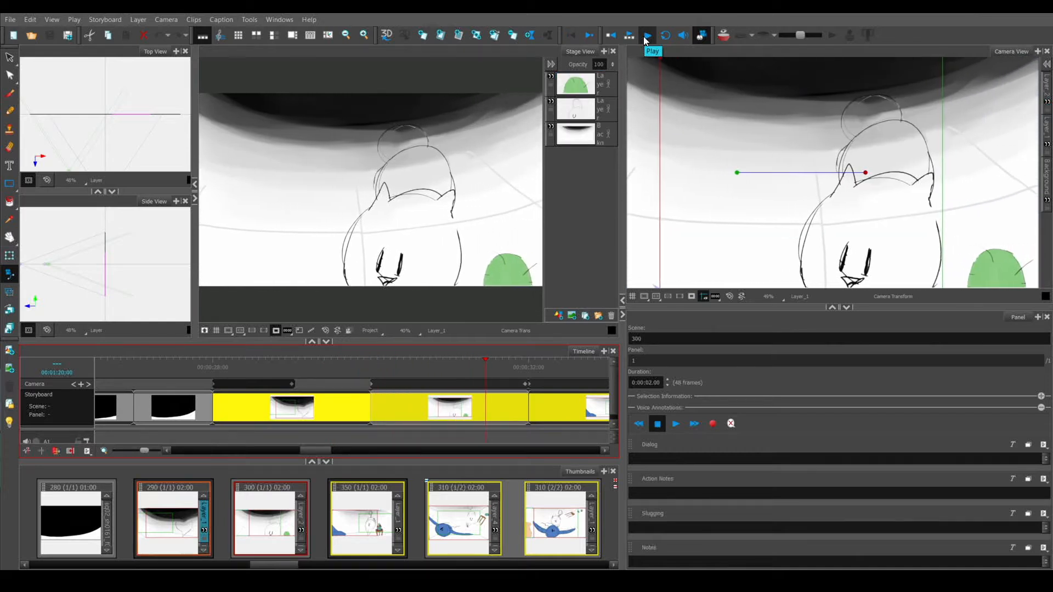
click(646, 35)
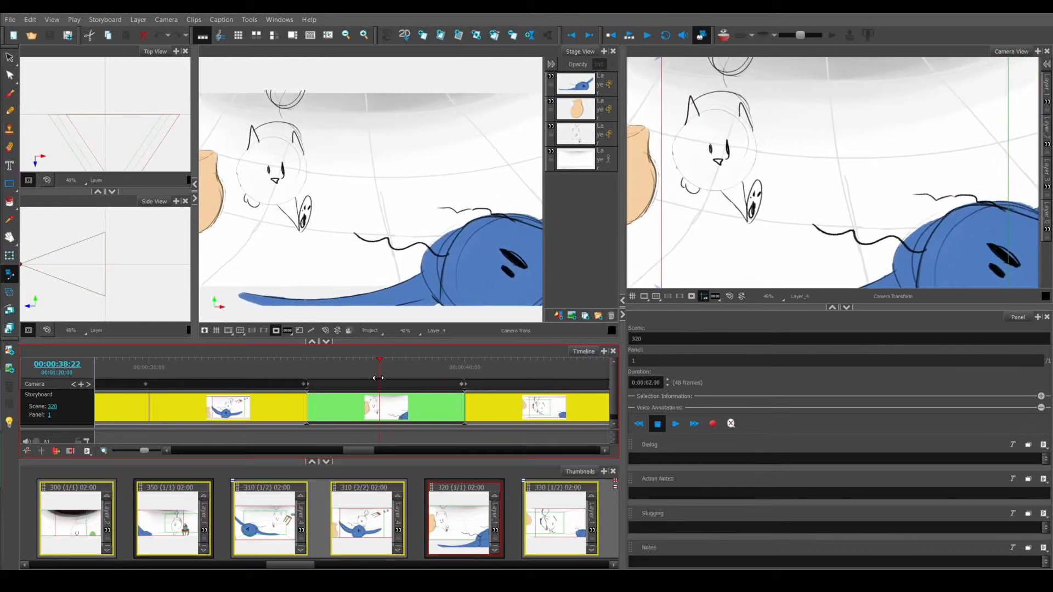
drag(380, 377, 347, 374)
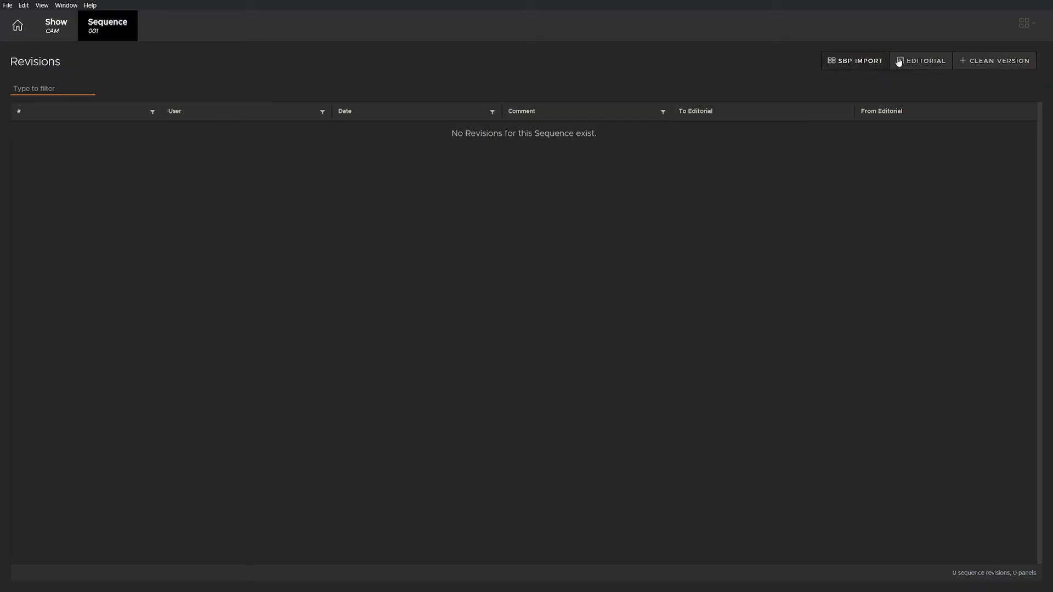
mouse_move(860, 61)
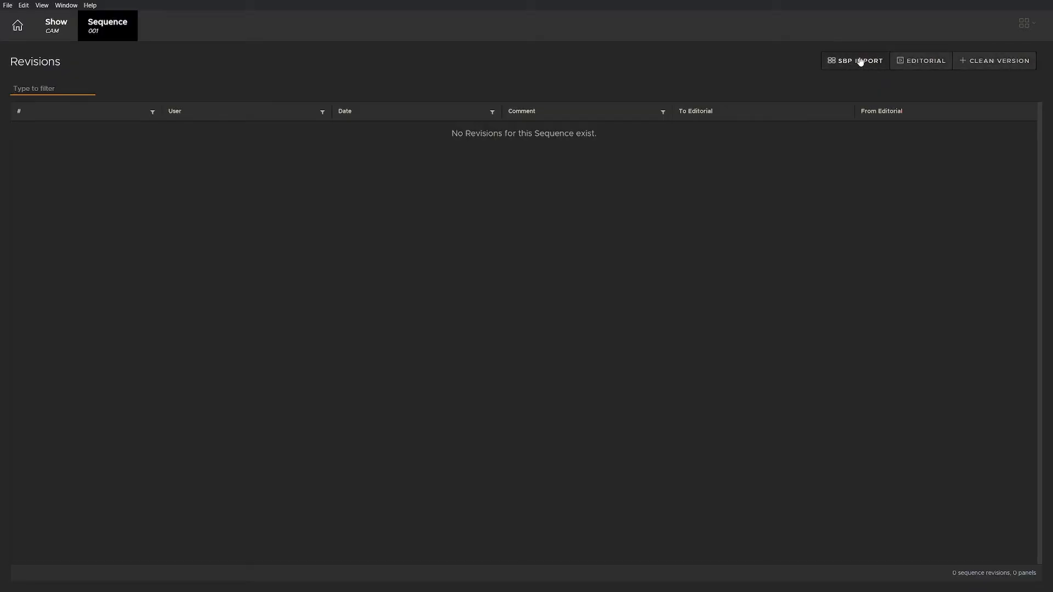
Step: Import Cat_and_Moth.sbpz as sequence revision 1 and view panel 1's dialogue
click(855, 60)
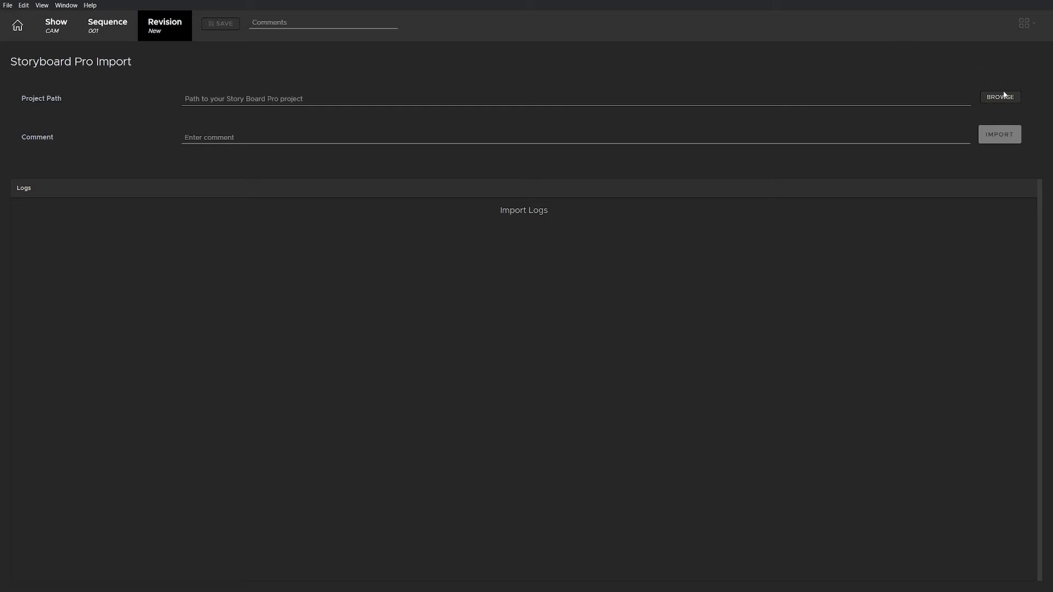
click(999, 97)
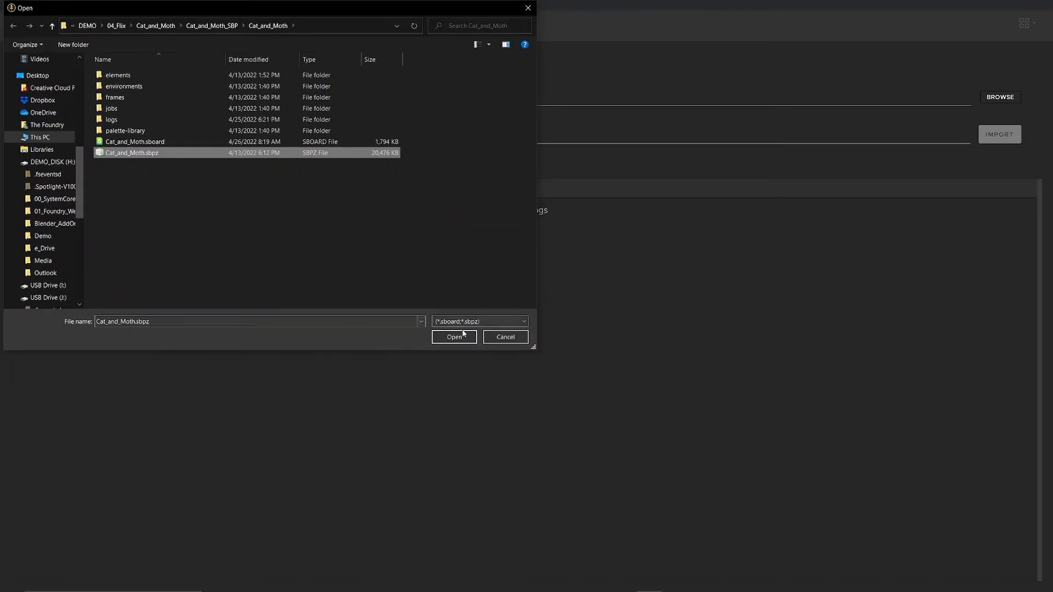
click(454, 336)
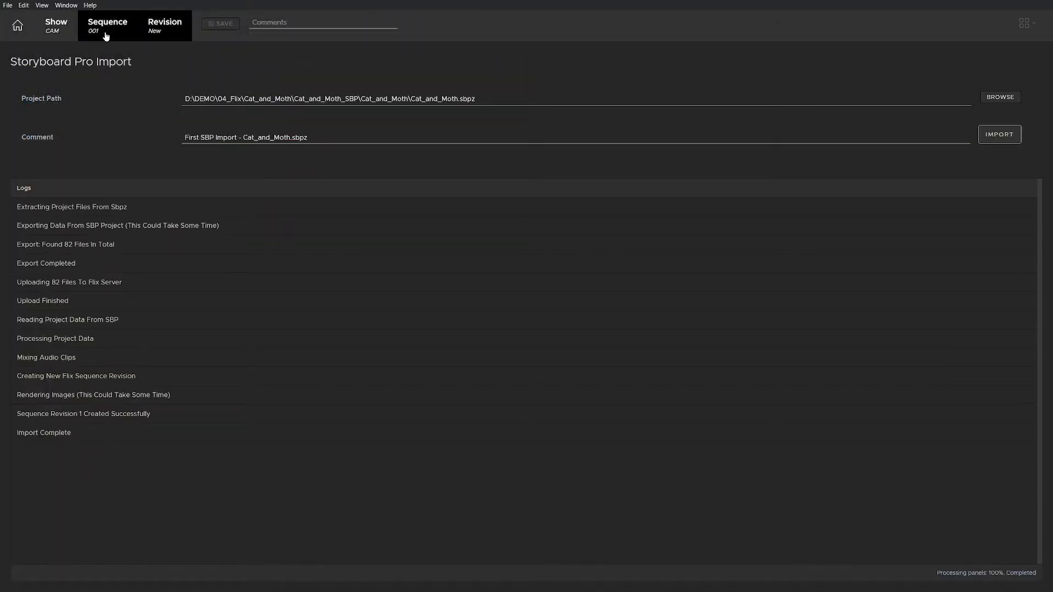
click(163, 25)
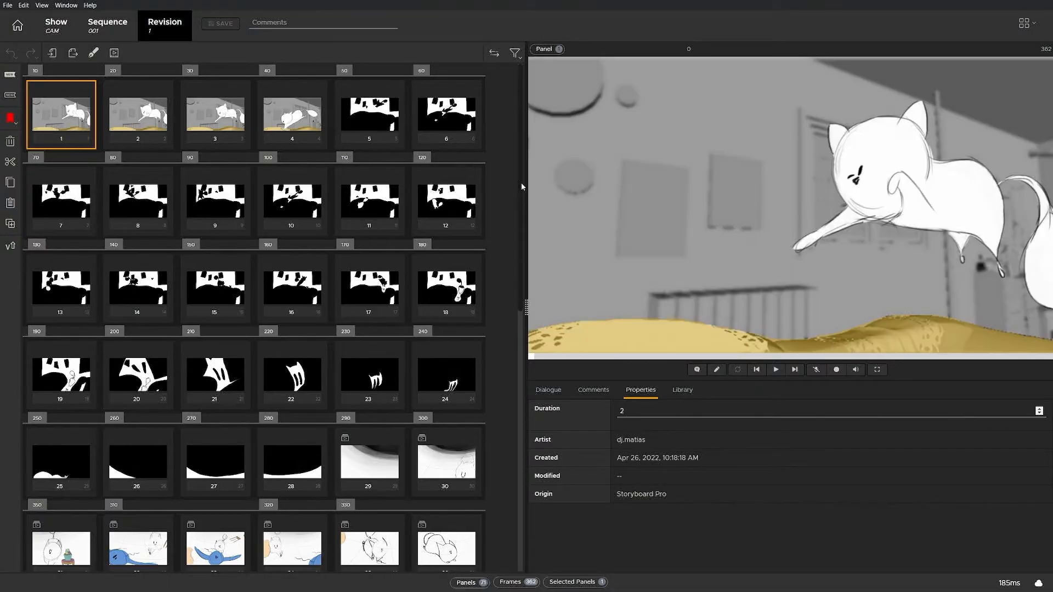
click(774, 369)
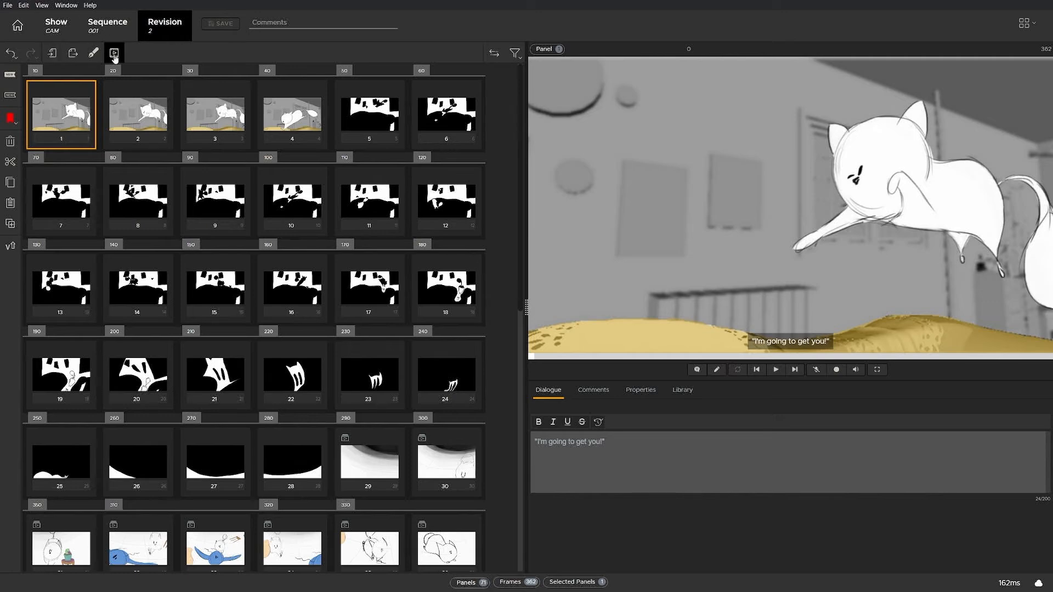
click(114, 53)
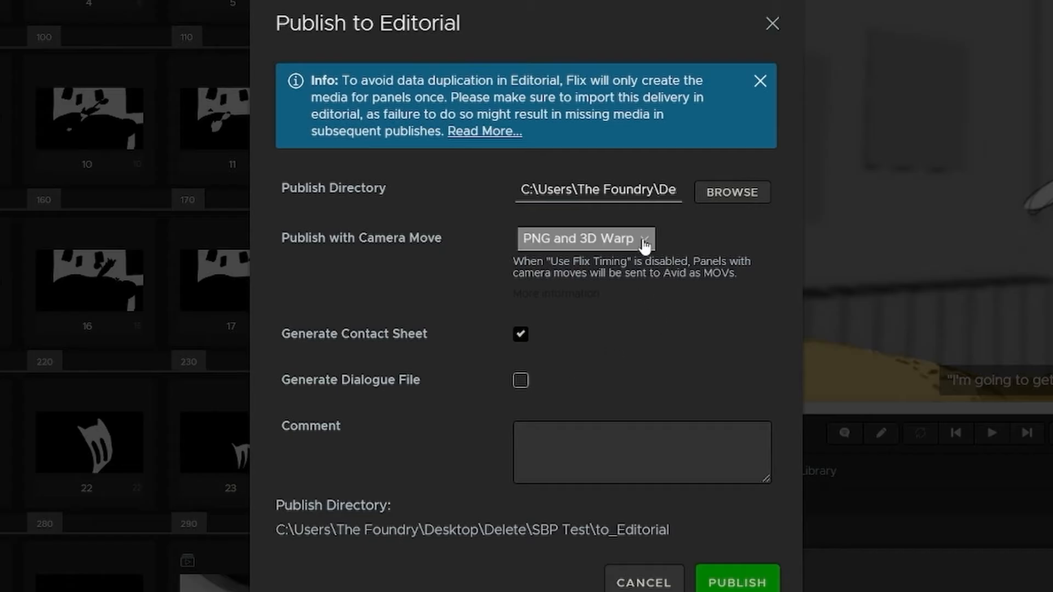
Step: Set camera moves to PNG and 3D Warp, enable the dialogue file, and begin typing 'First publish'
click(584, 239)
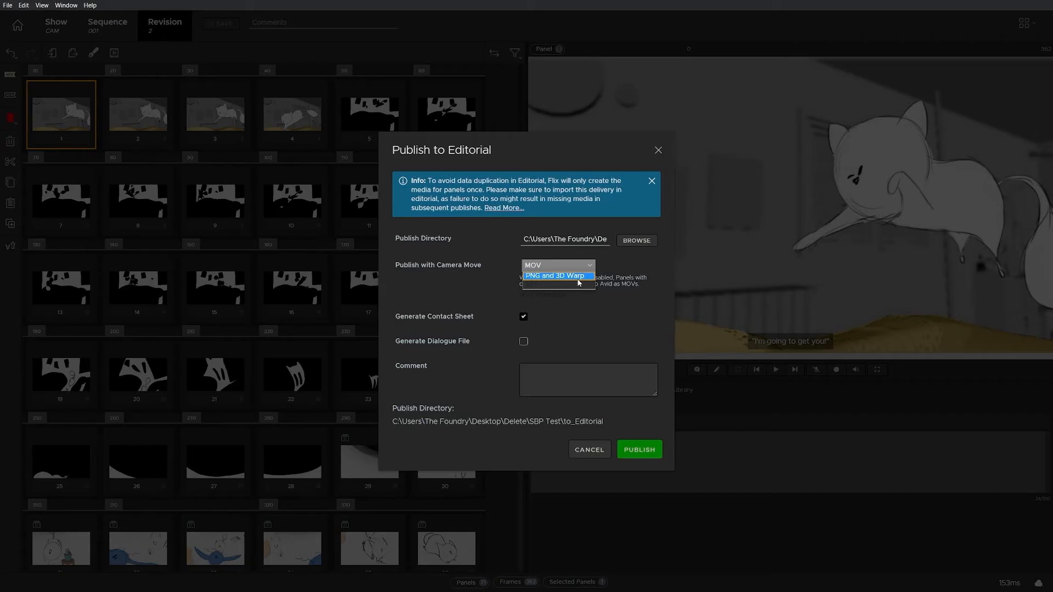
click(554, 275)
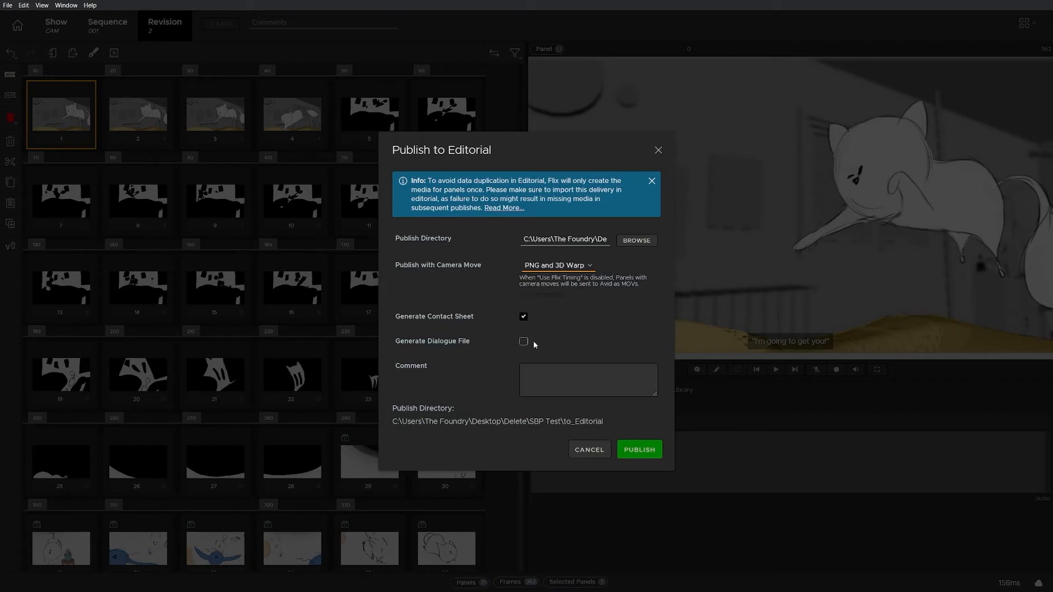
click(523, 341)
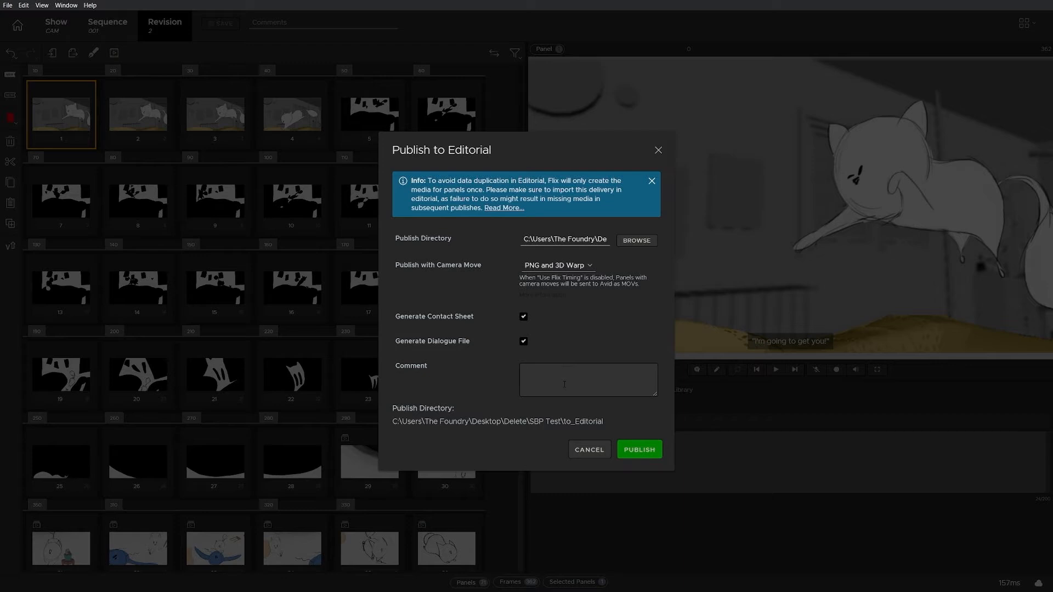
text(First)
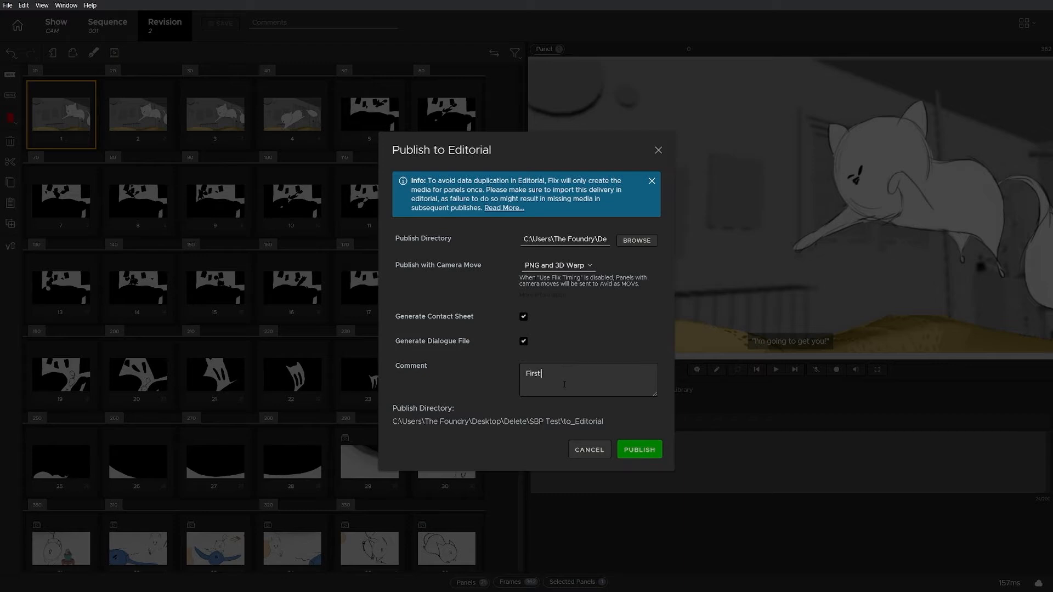
text(publ)
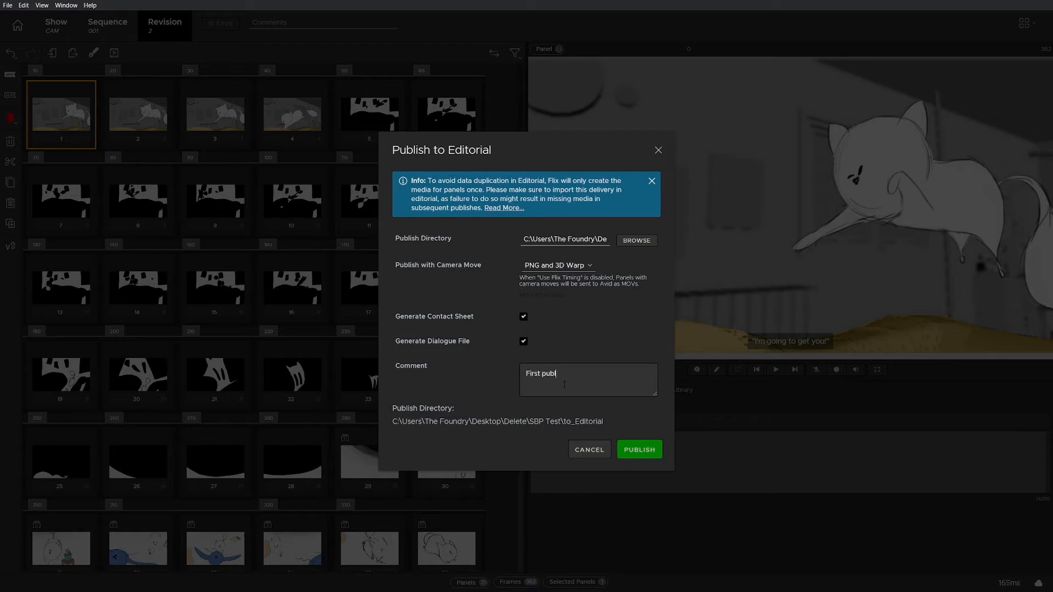
text(lish)
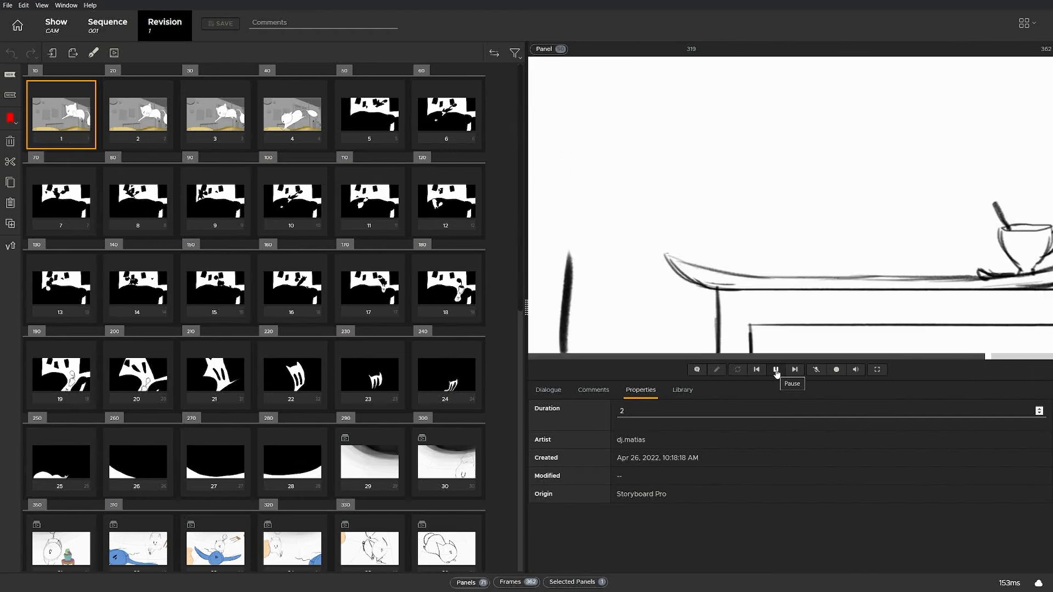
Step: Pause playback, finish the comment 'First publish to editorial', and publish the revision
click(776, 369)
text(First)
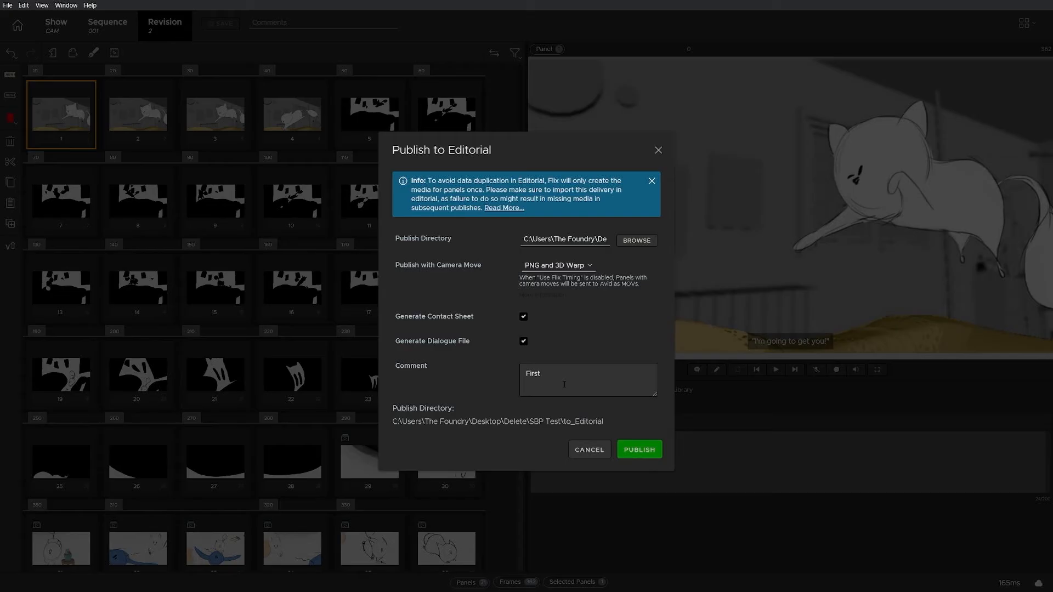
text(publish)
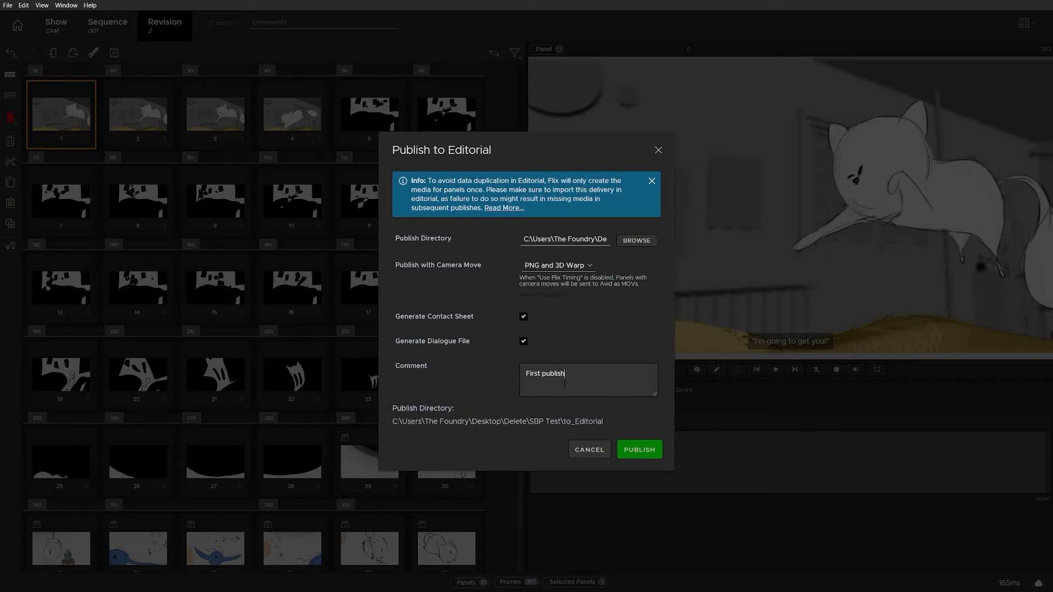
text(t)
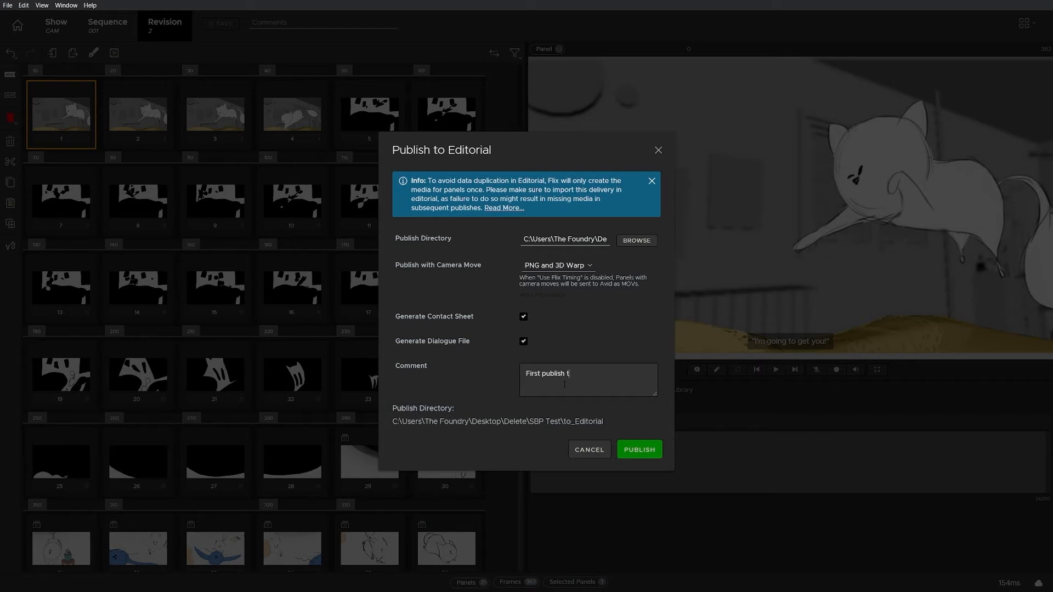
text(o editorial)
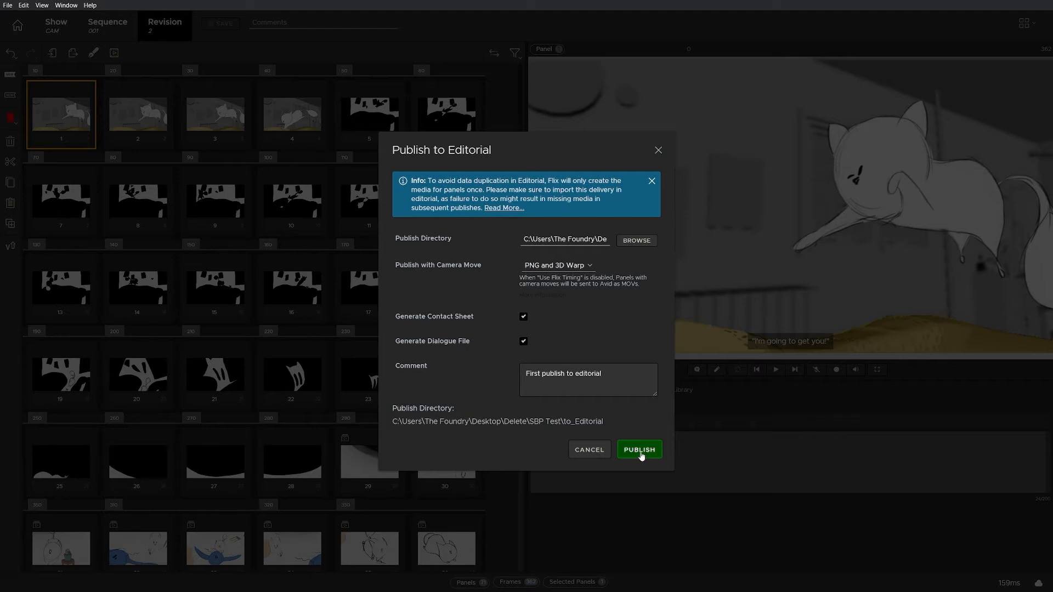
click(637, 449)
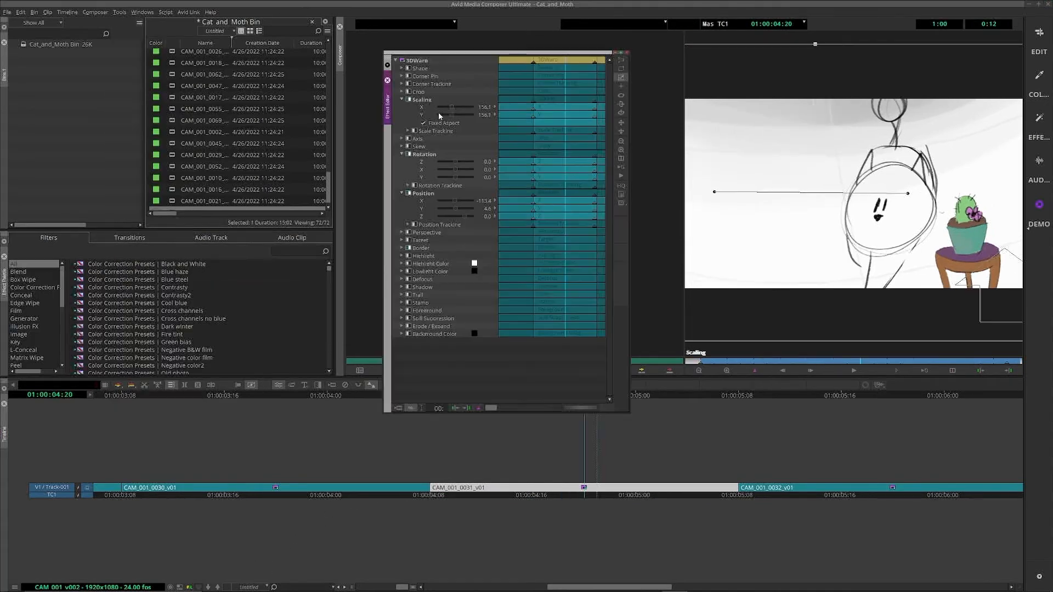
Step: Raise 3D Warp Scaling to about 227 and shift Position X to reframe the cat shot
drag(448, 107, 458, 107)
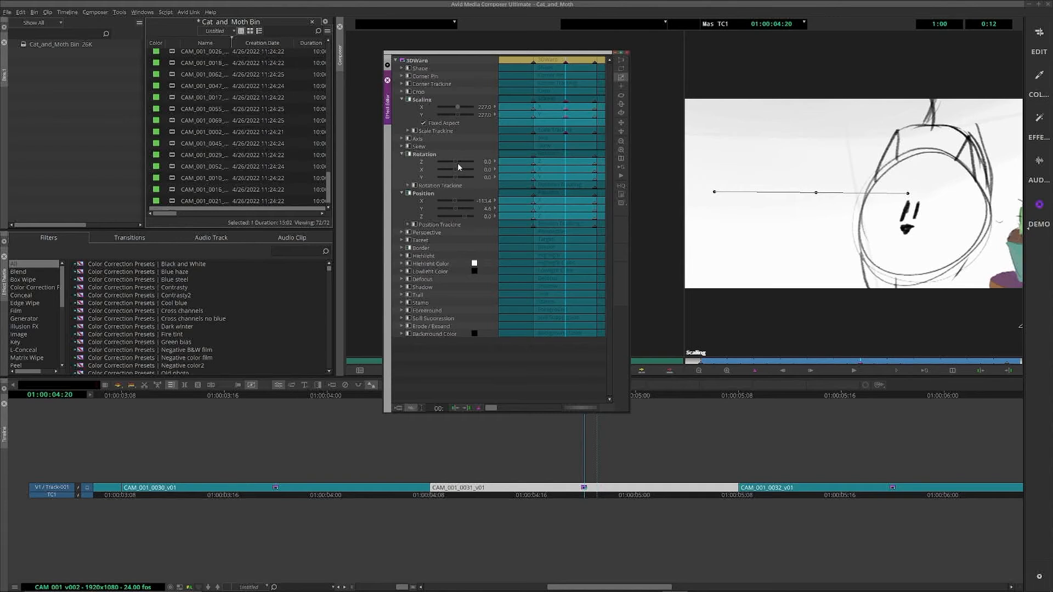
drag(470, 200, 450, 200)
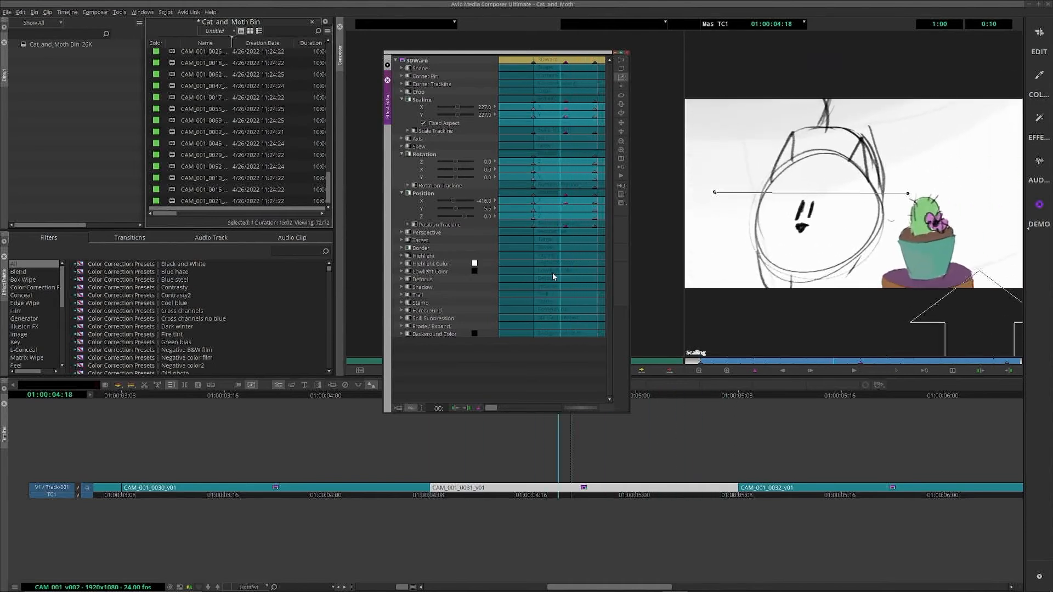
Step: Configure Export to File as AAF with Copy All Media and a Transcode Video codec
click(11, 12)
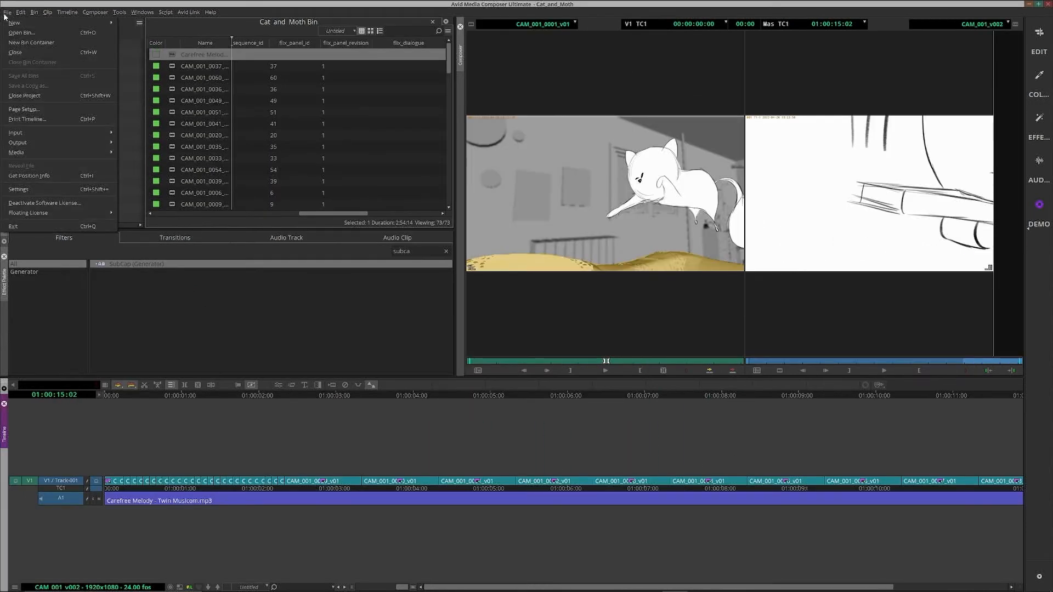
click(18, 141)
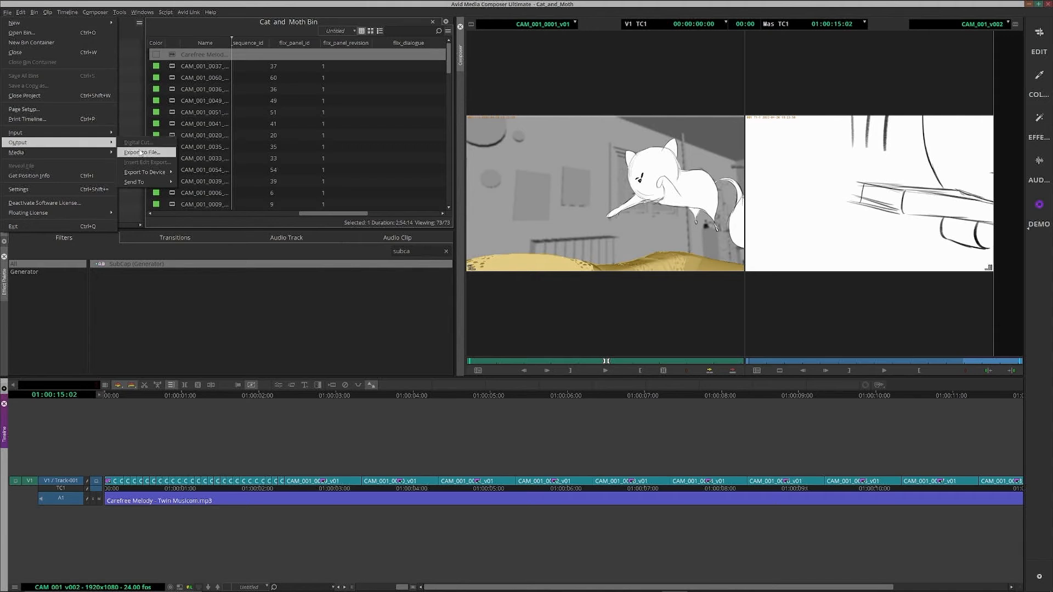
click(143, 152)
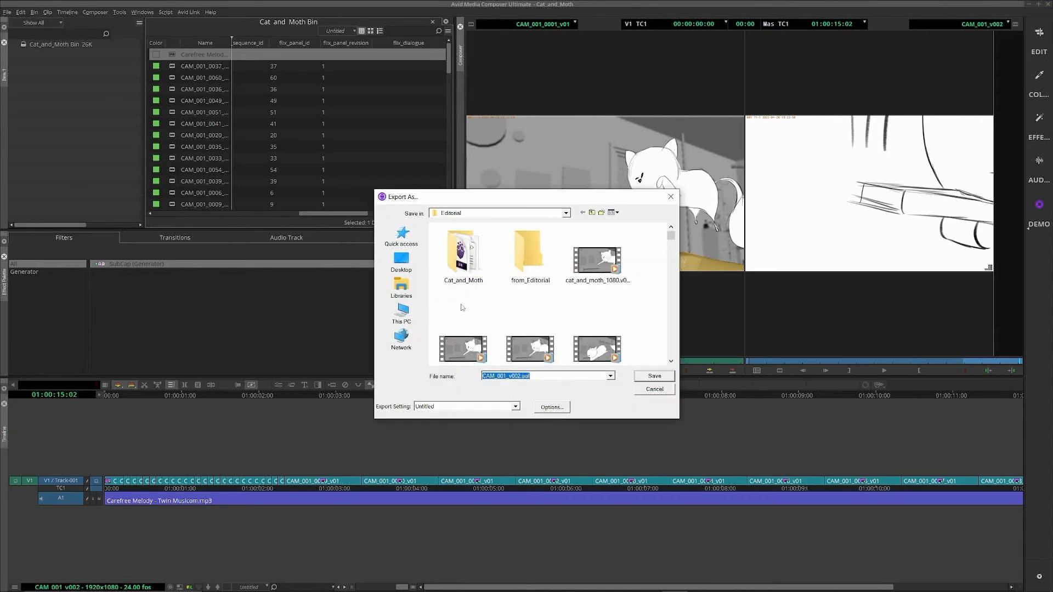
click(550, 407)
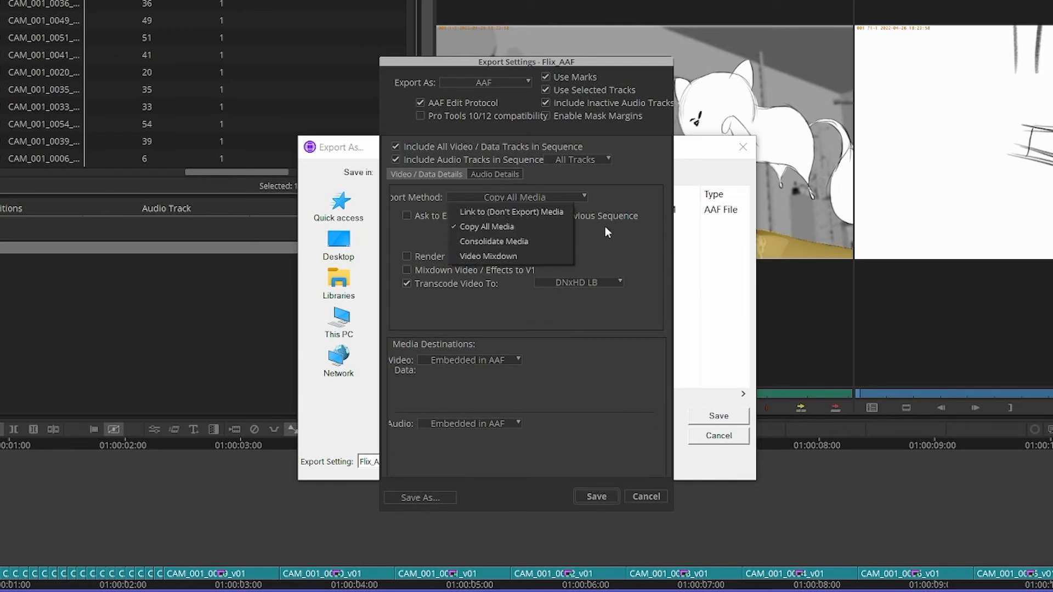
click(486, 227)
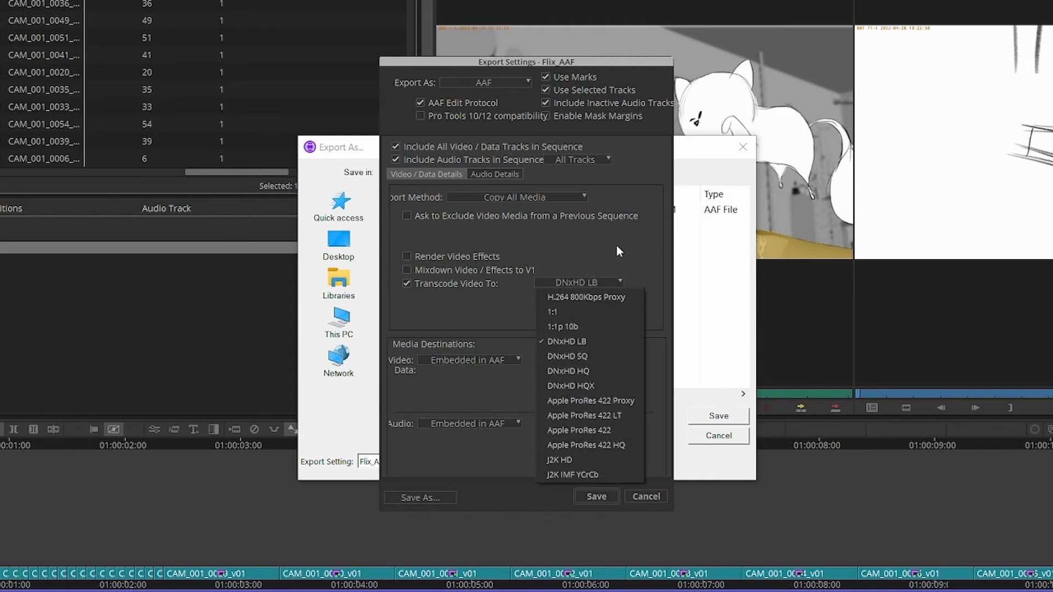
click(595, 496)
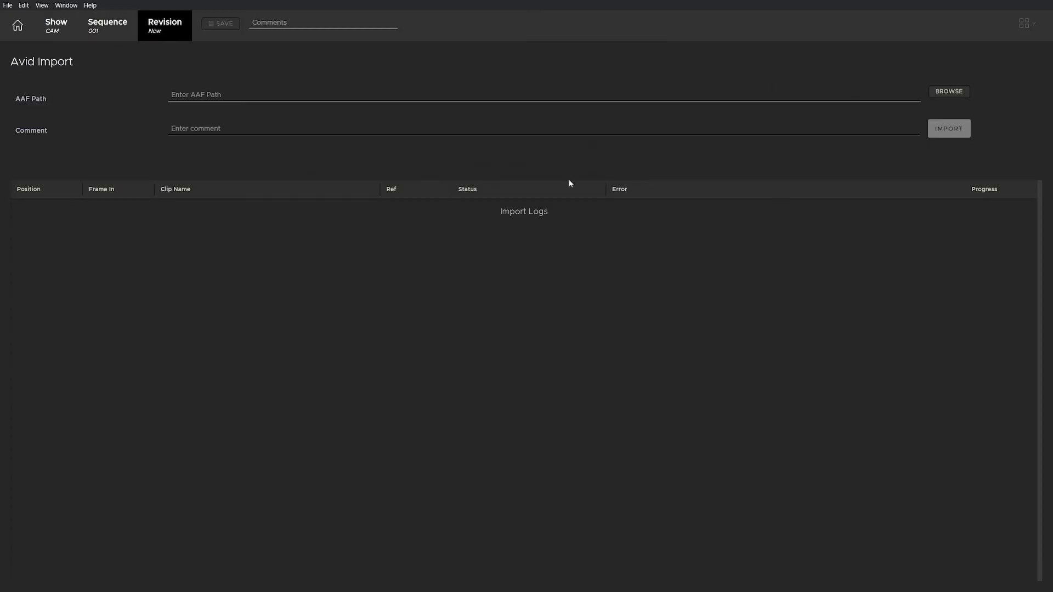
Step: Import CAM_001_v002.aaf from from_Editorial, creating sequence revision 4
click(948, 92)
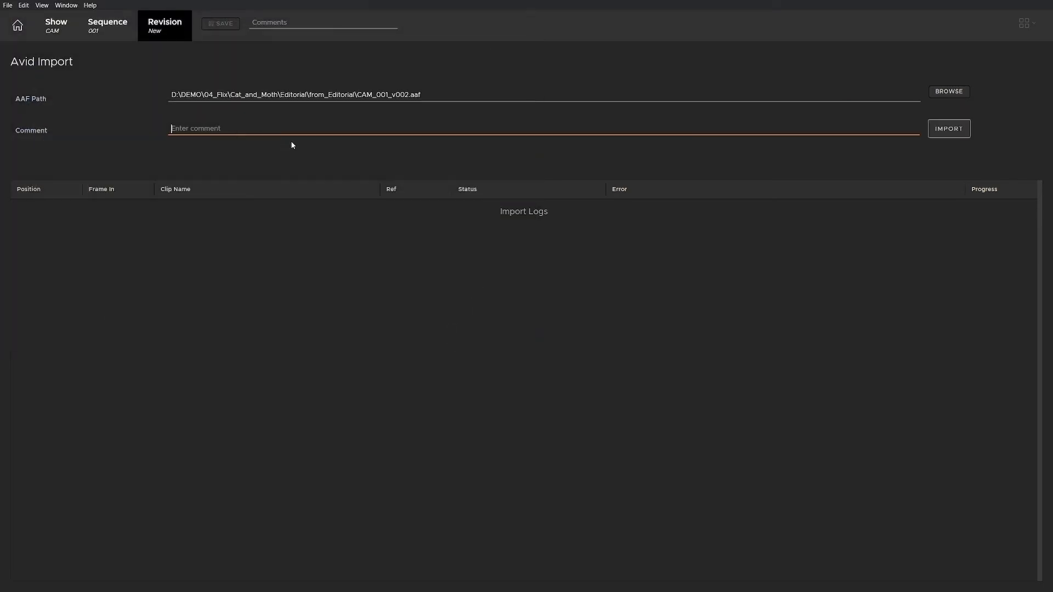
click(948, 128)
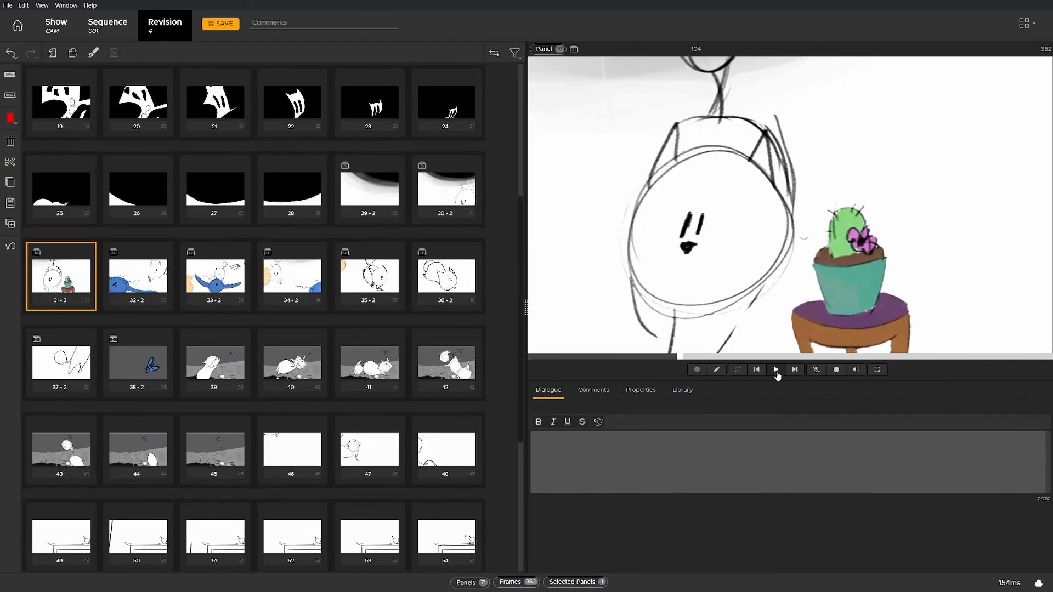
Step: Play back the panels' camera move, then confirm exporting revision 5 to Storyboard Pro
click(775, 369)
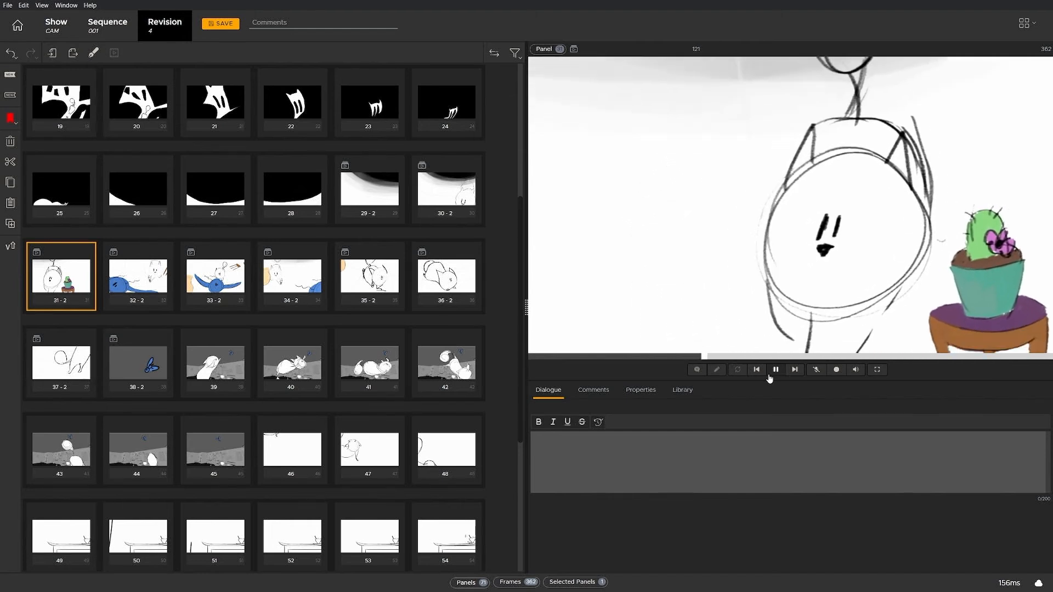
click(137, 275)
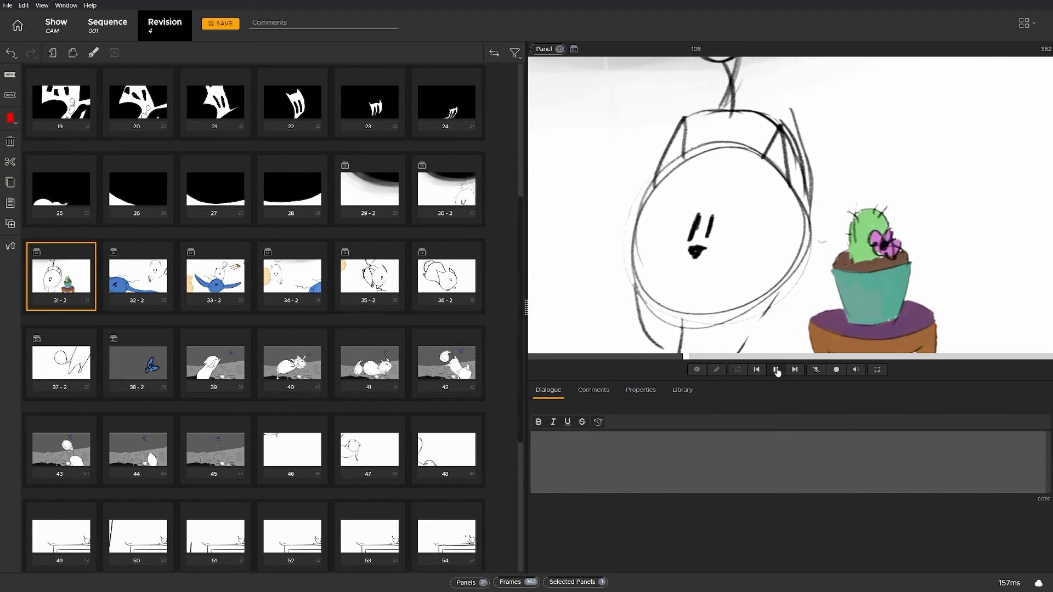
click(137, 276)
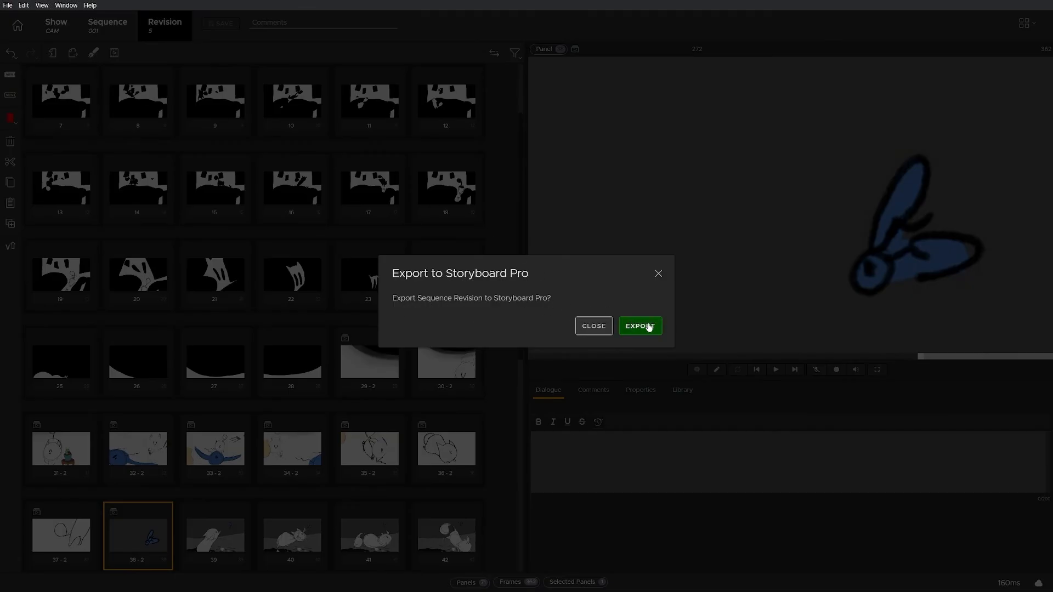
click(638, 326)
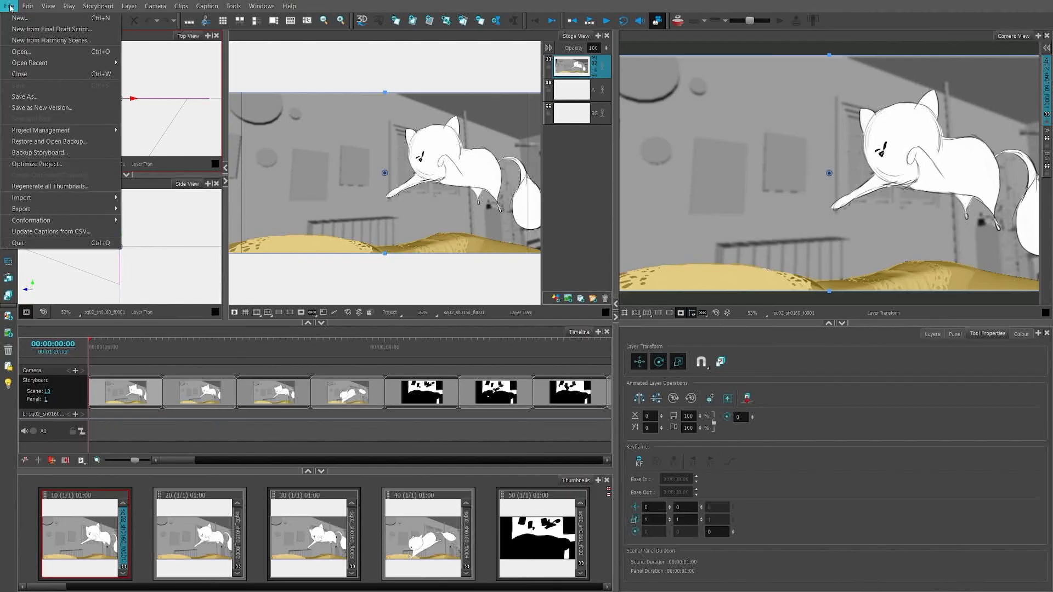
mouse_move(31, 220)
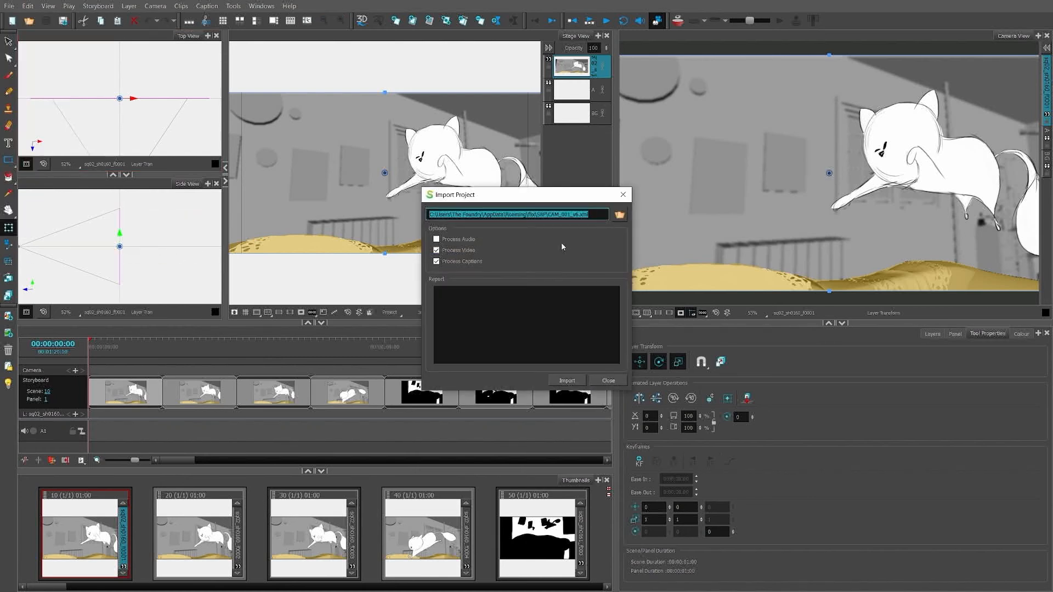
Step: Import CAM_001_v5.xml from Flix, accepting the name-mismatch warning and success message
click(436, 239)
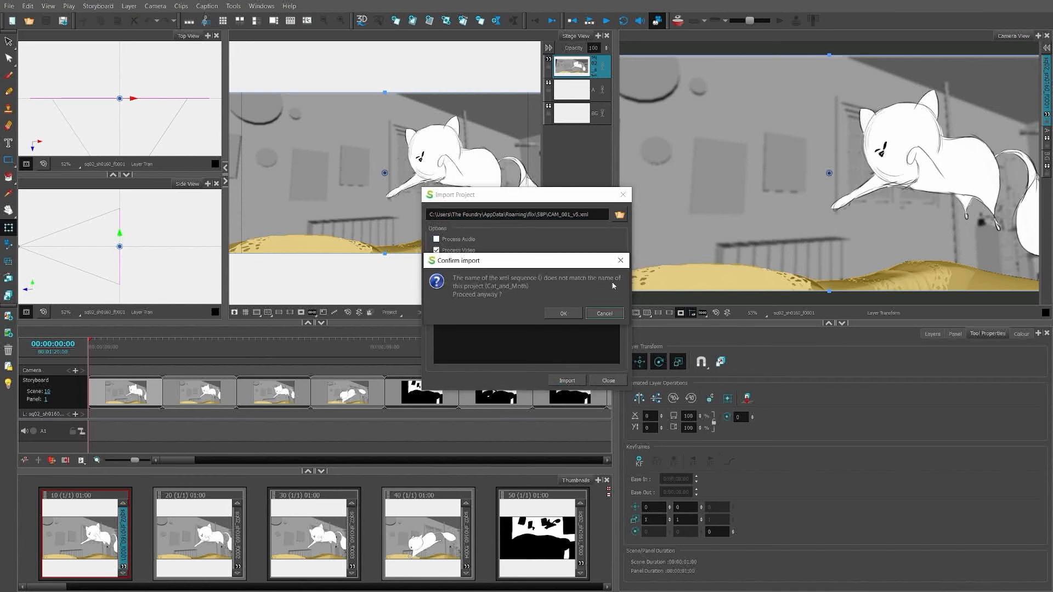
click(562, 313)
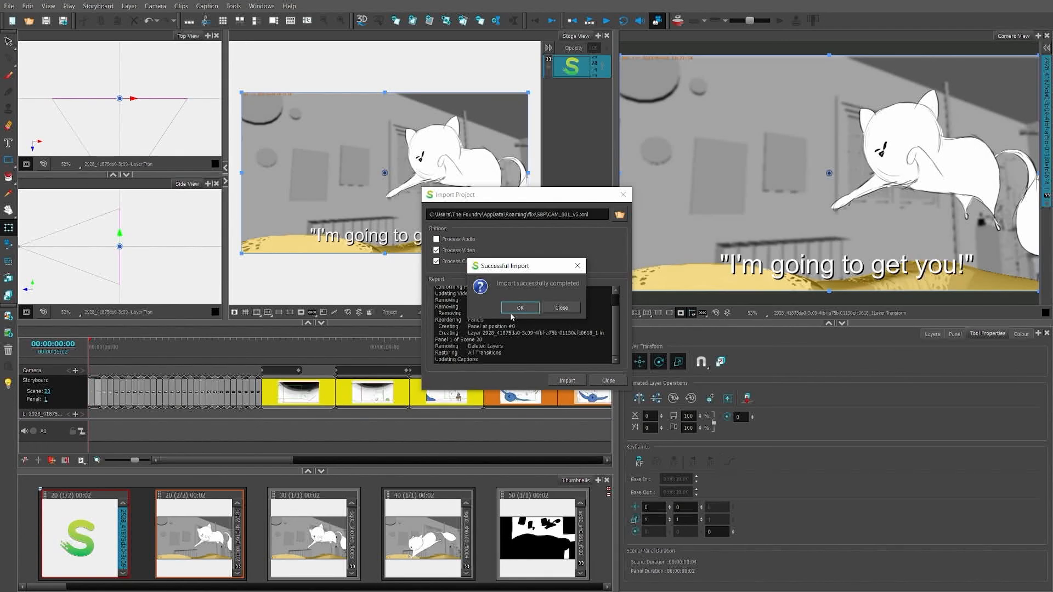
click(519, 308)
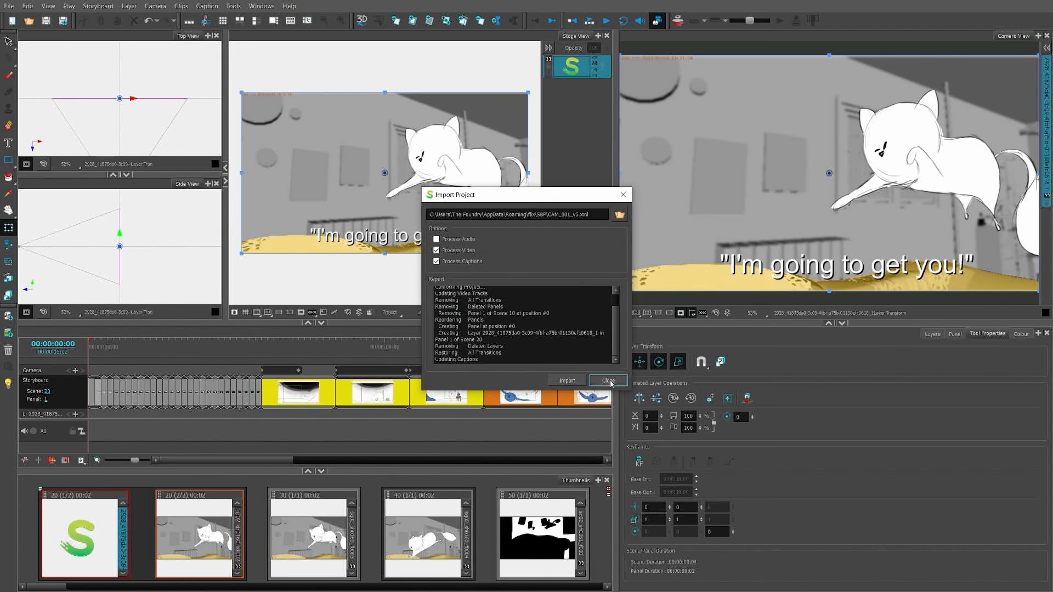
click(605, 380)
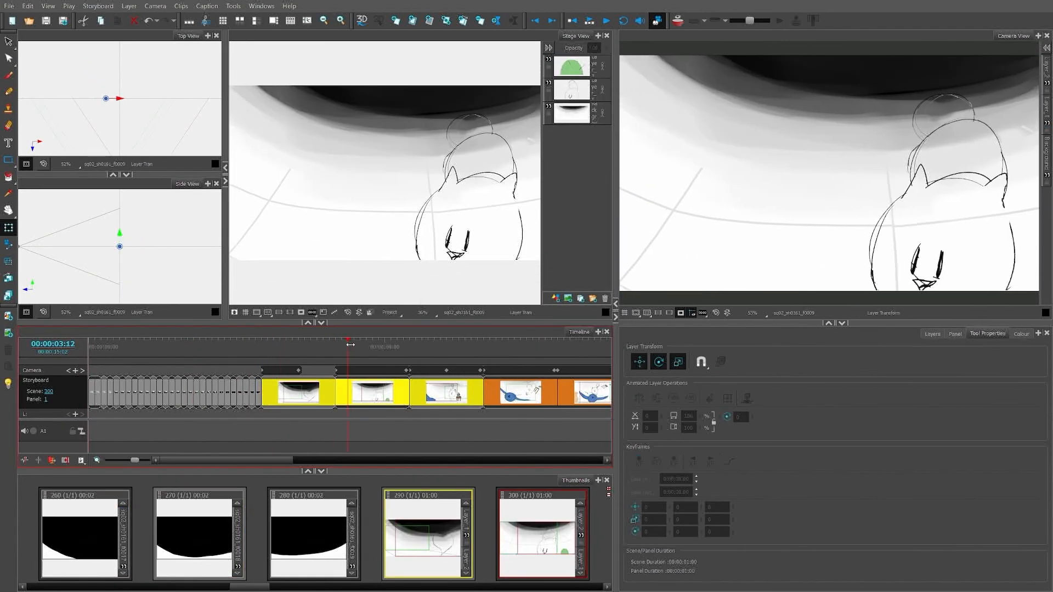